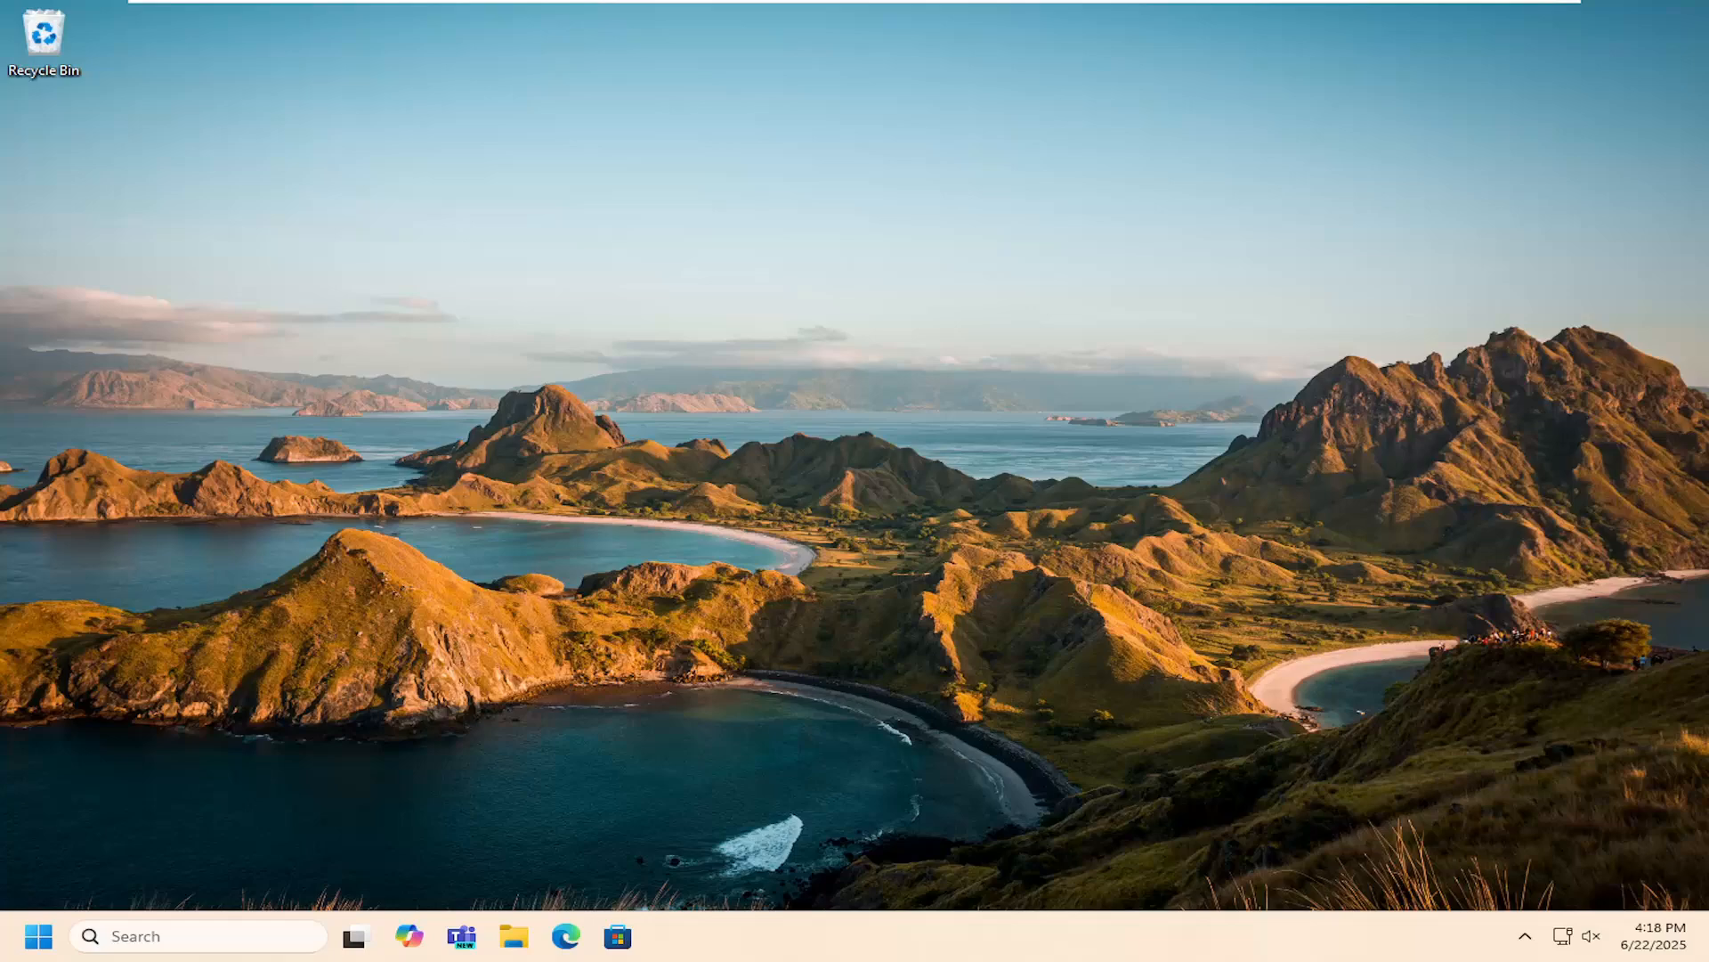
pyautogui.moveTo(567, 937)
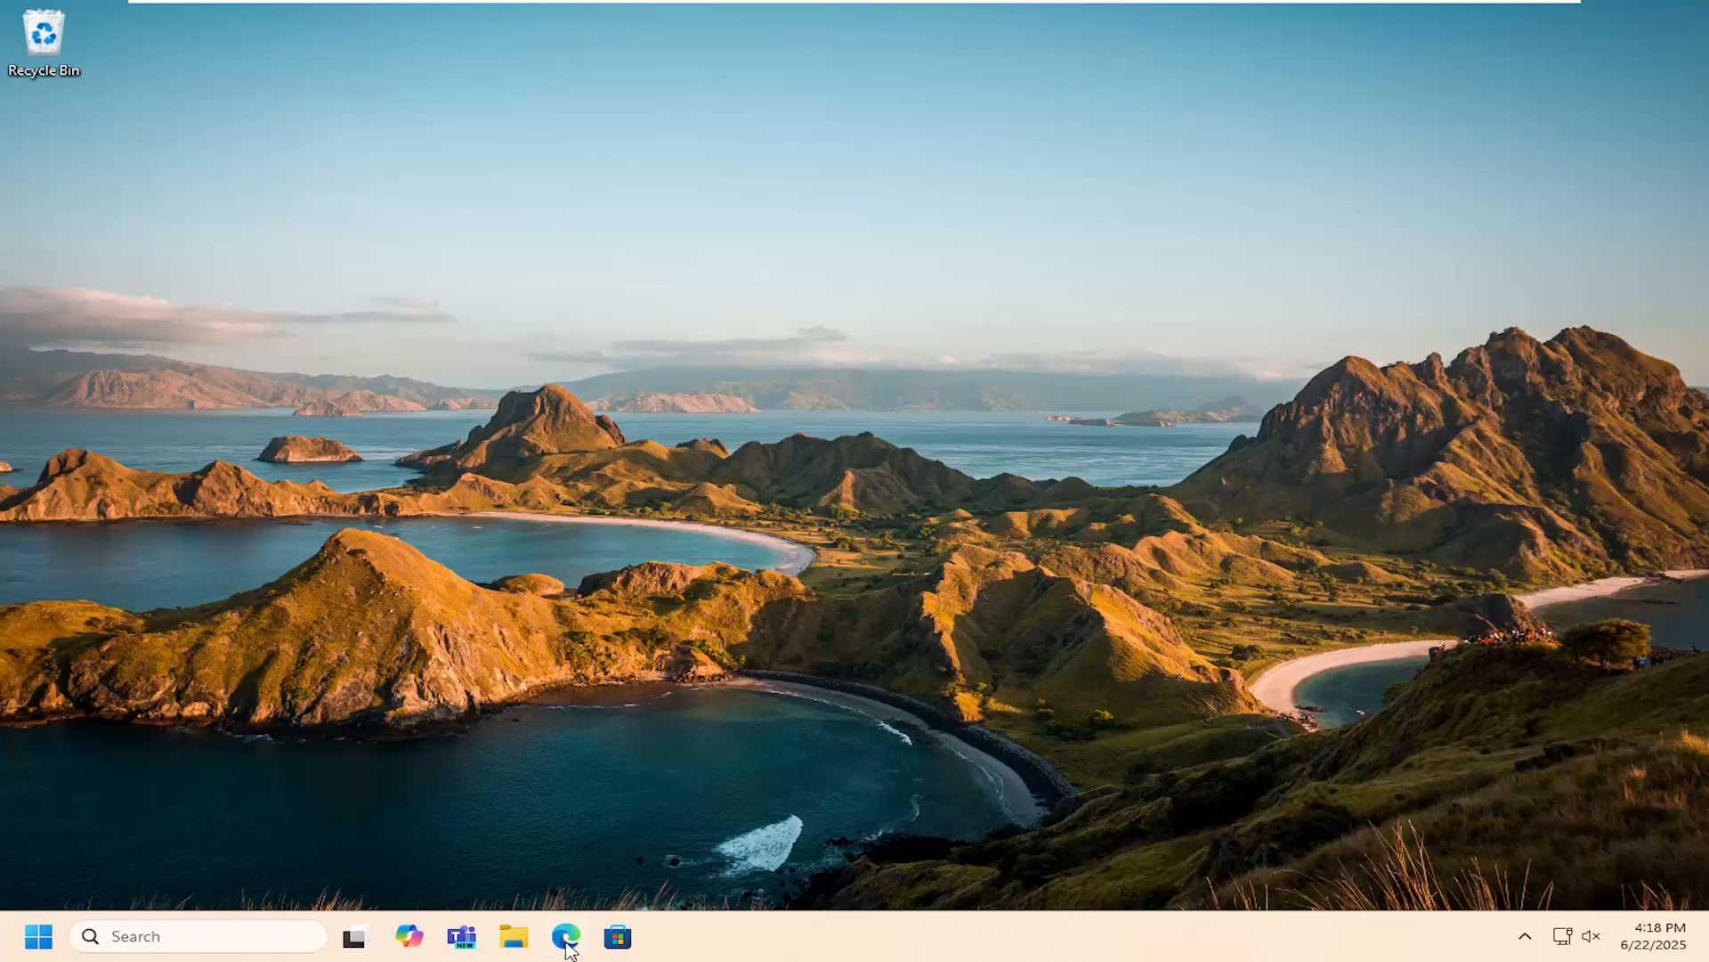
# Launch Edge and search Google for 'hp deskjet 2700 series drivers'
pyautogui.click(567, 935)
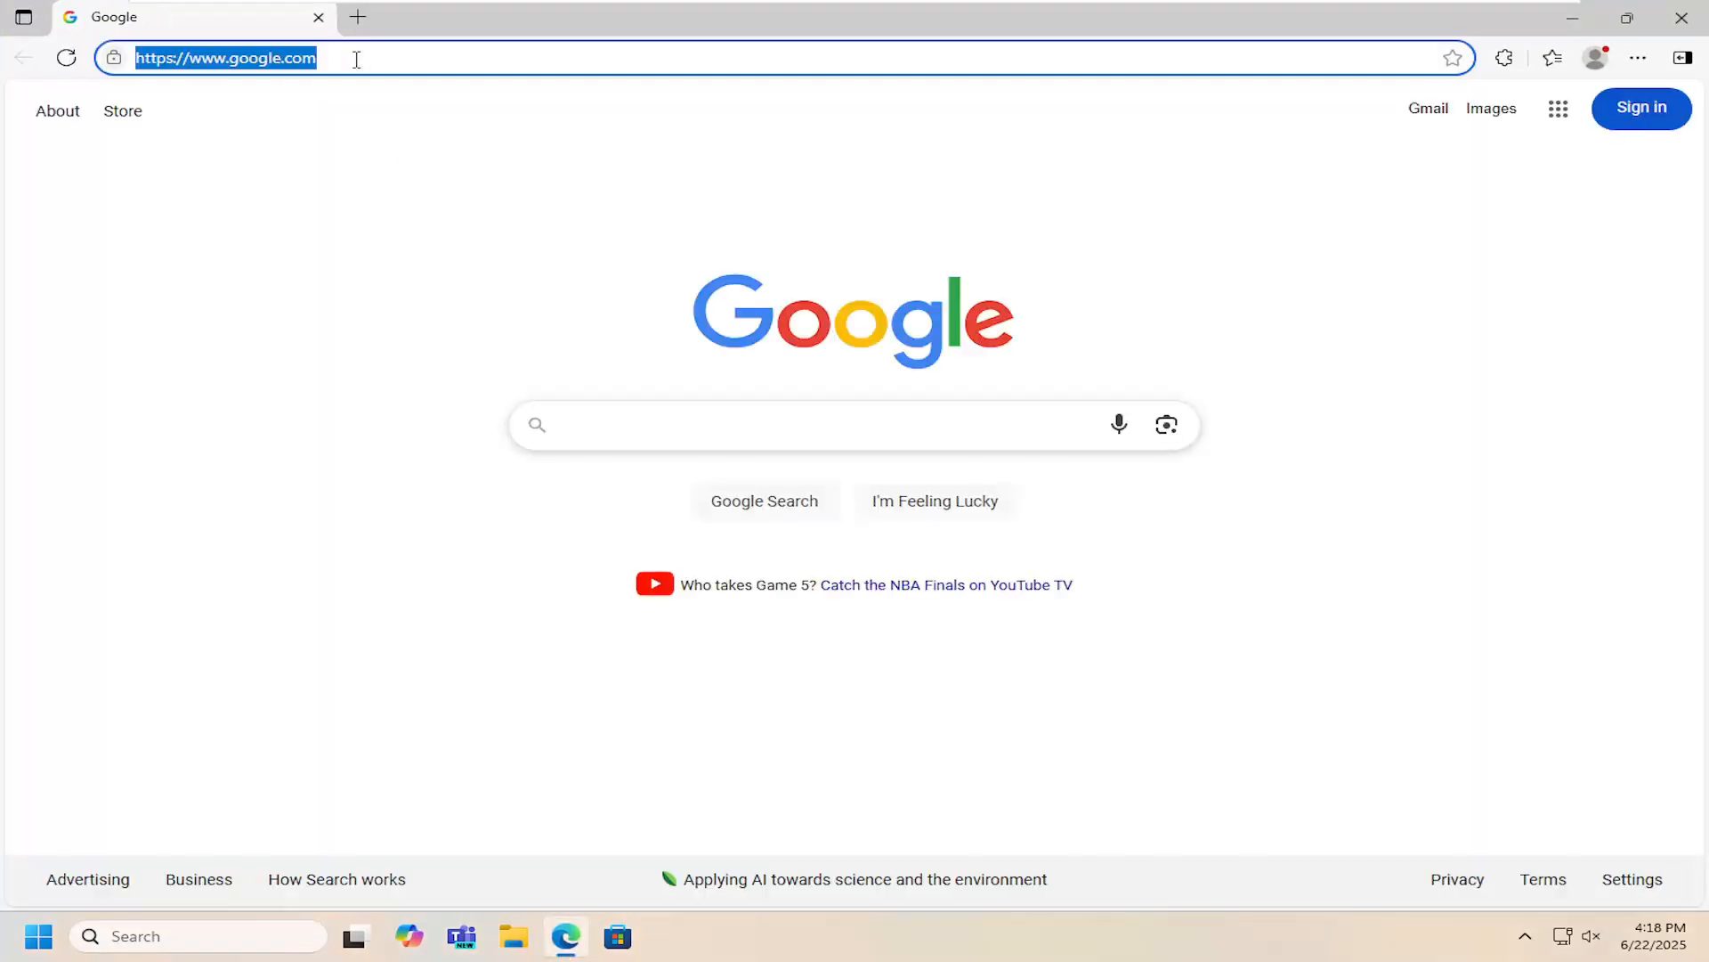
pyautogui.write('h')
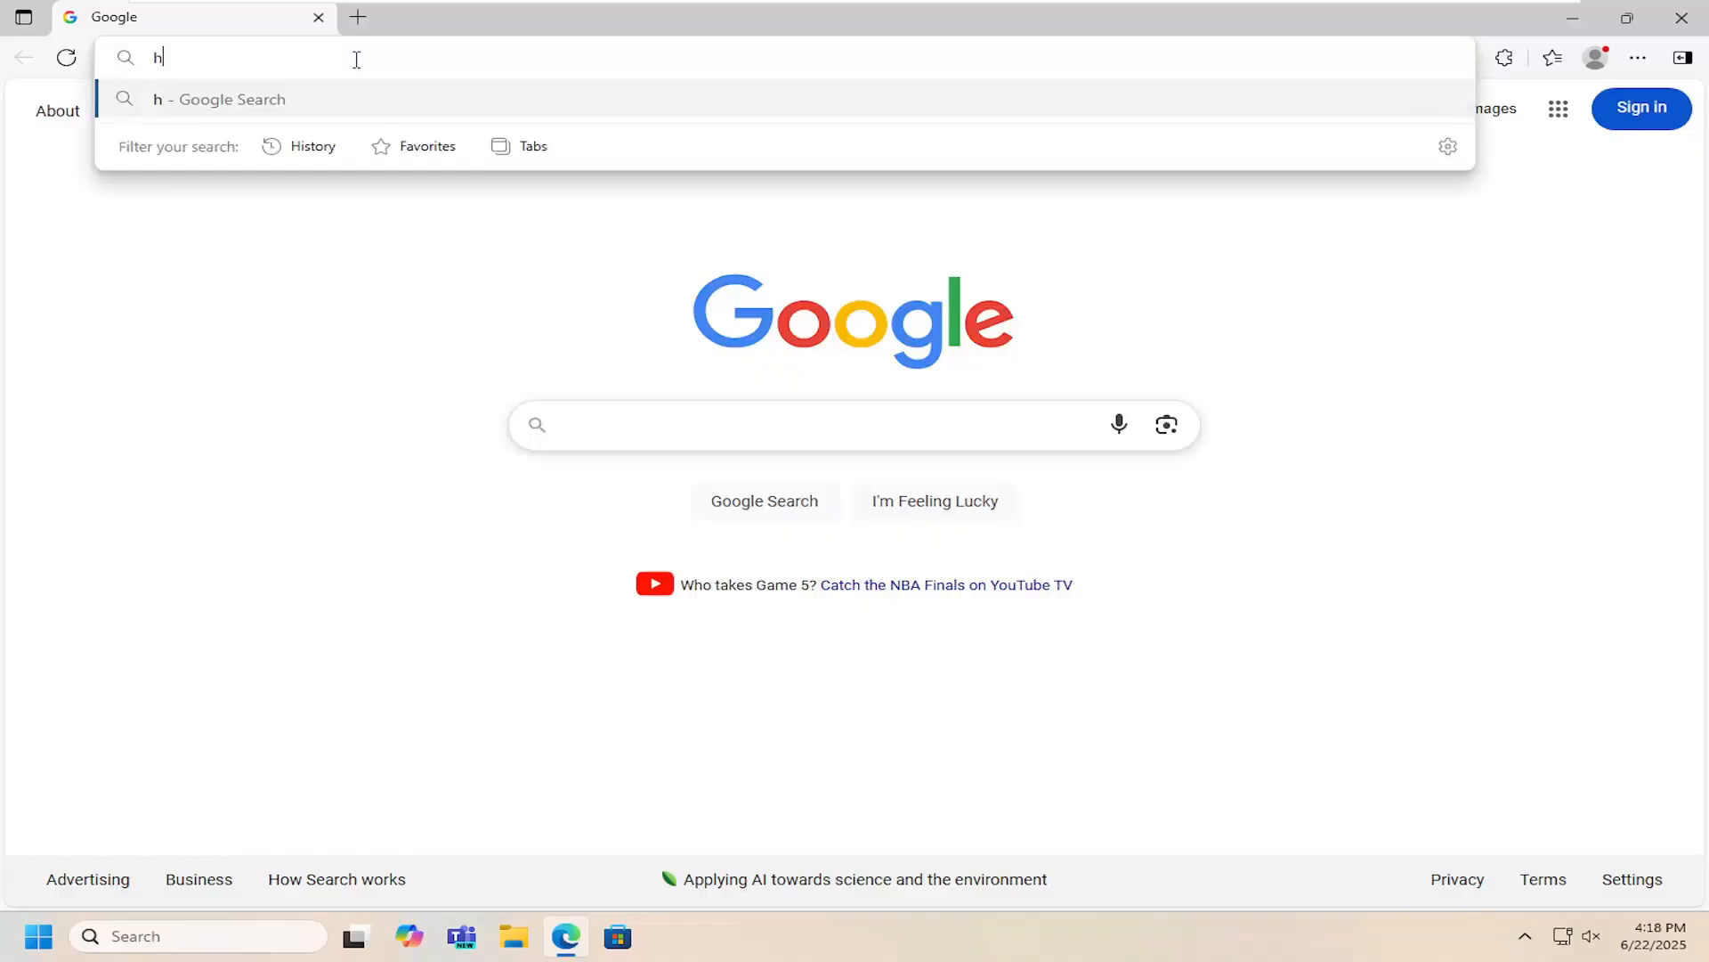
pyautogui.write('p')
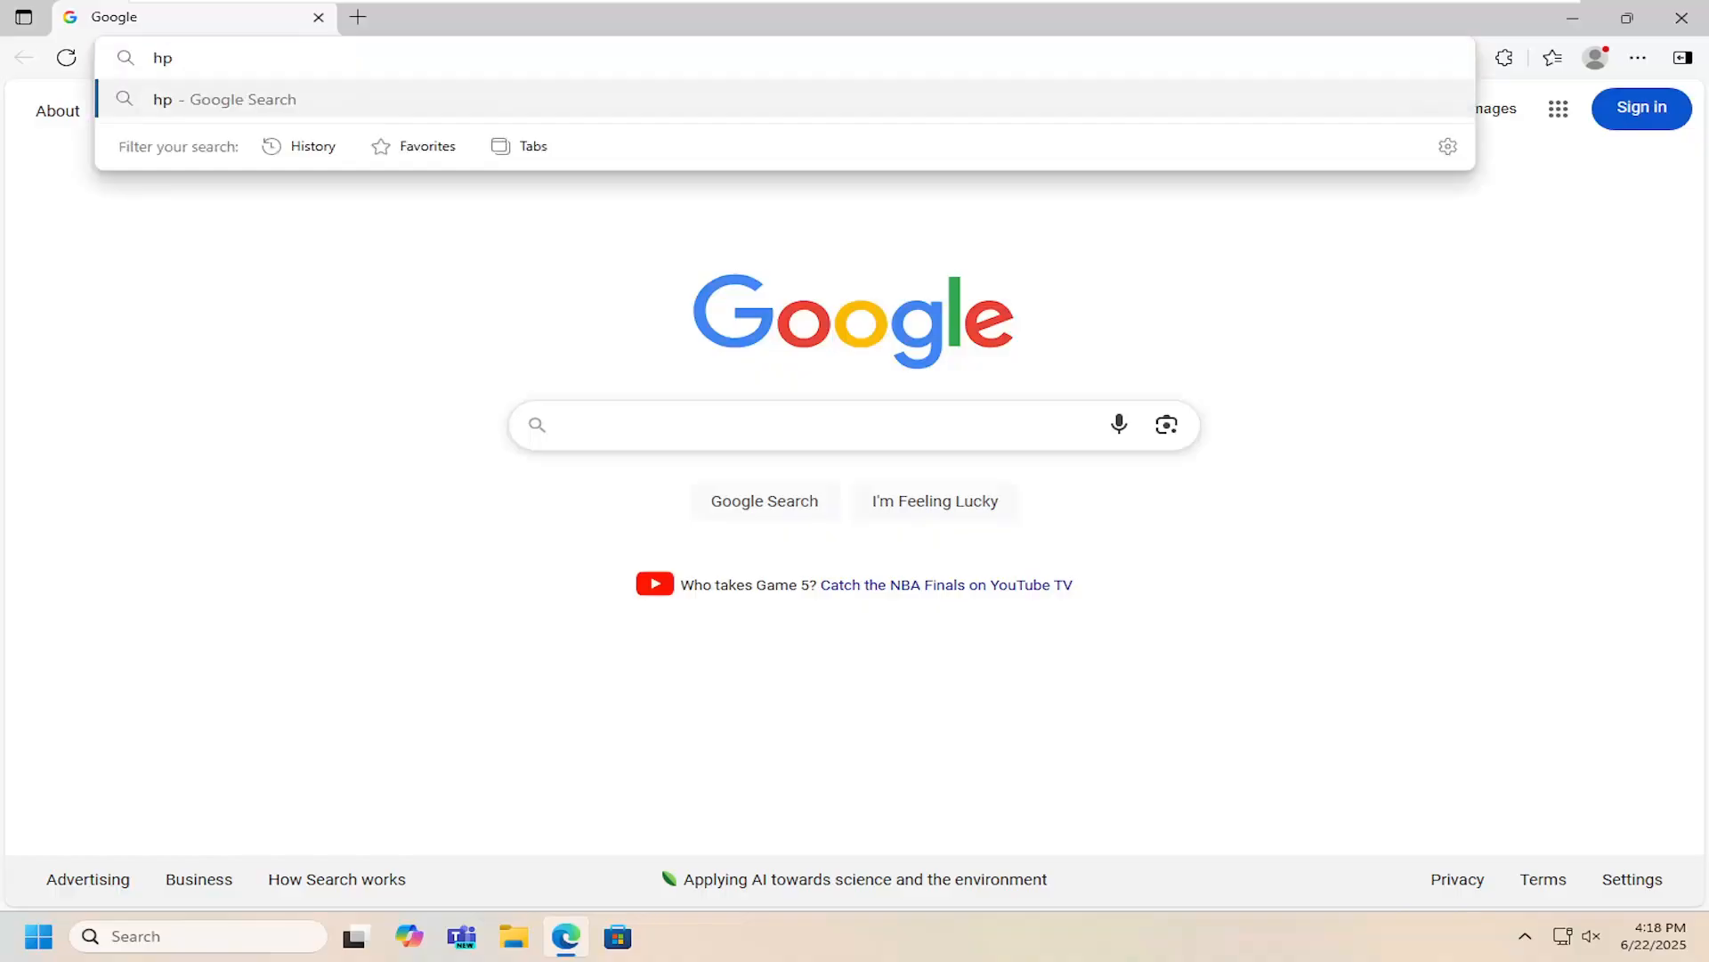
pyautogui.write('deskjet 27')
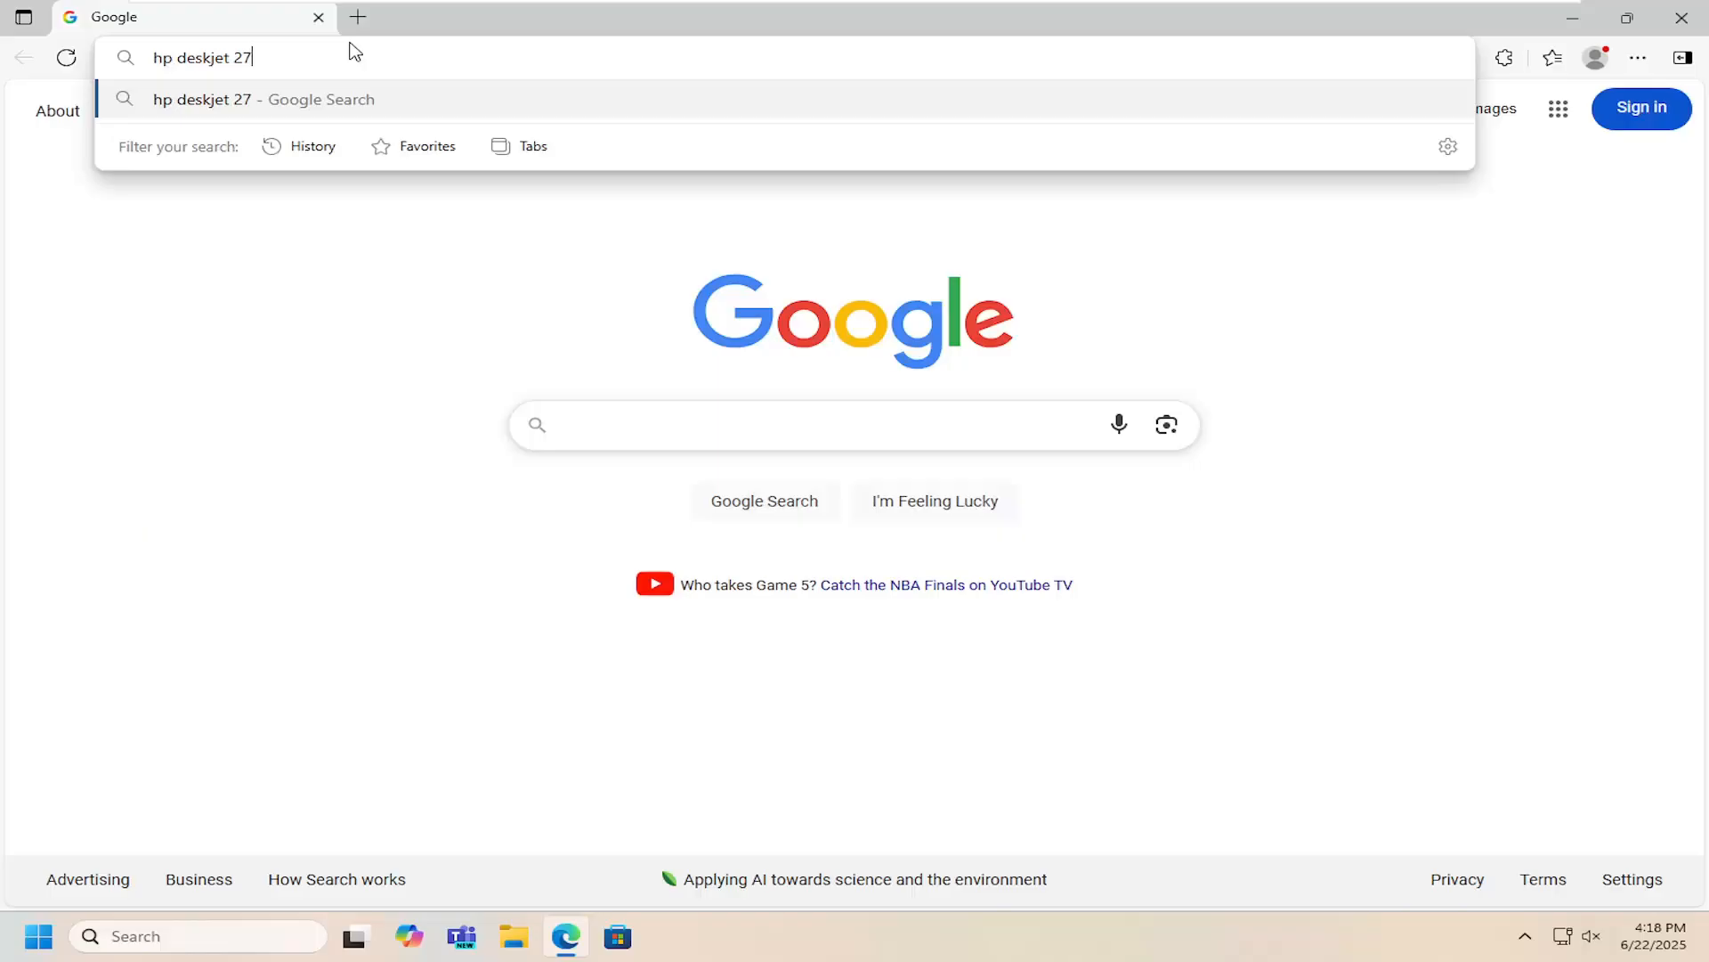
pyautogui.write('00 series d')
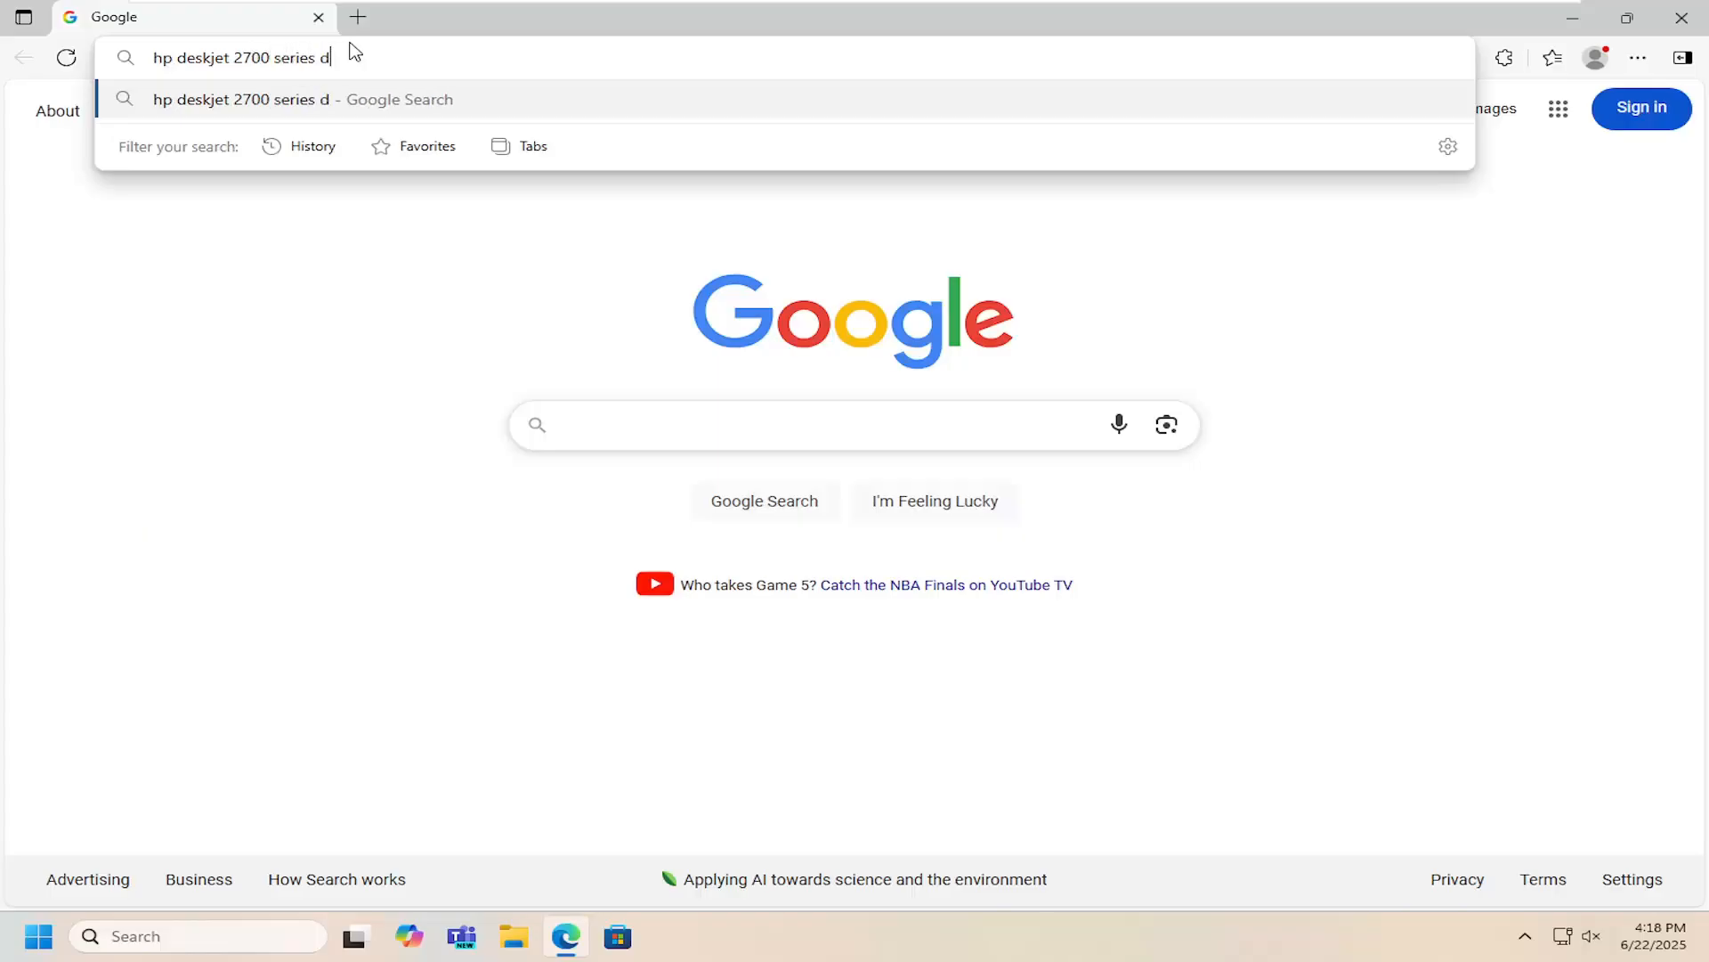
pyautogui.press('Return')
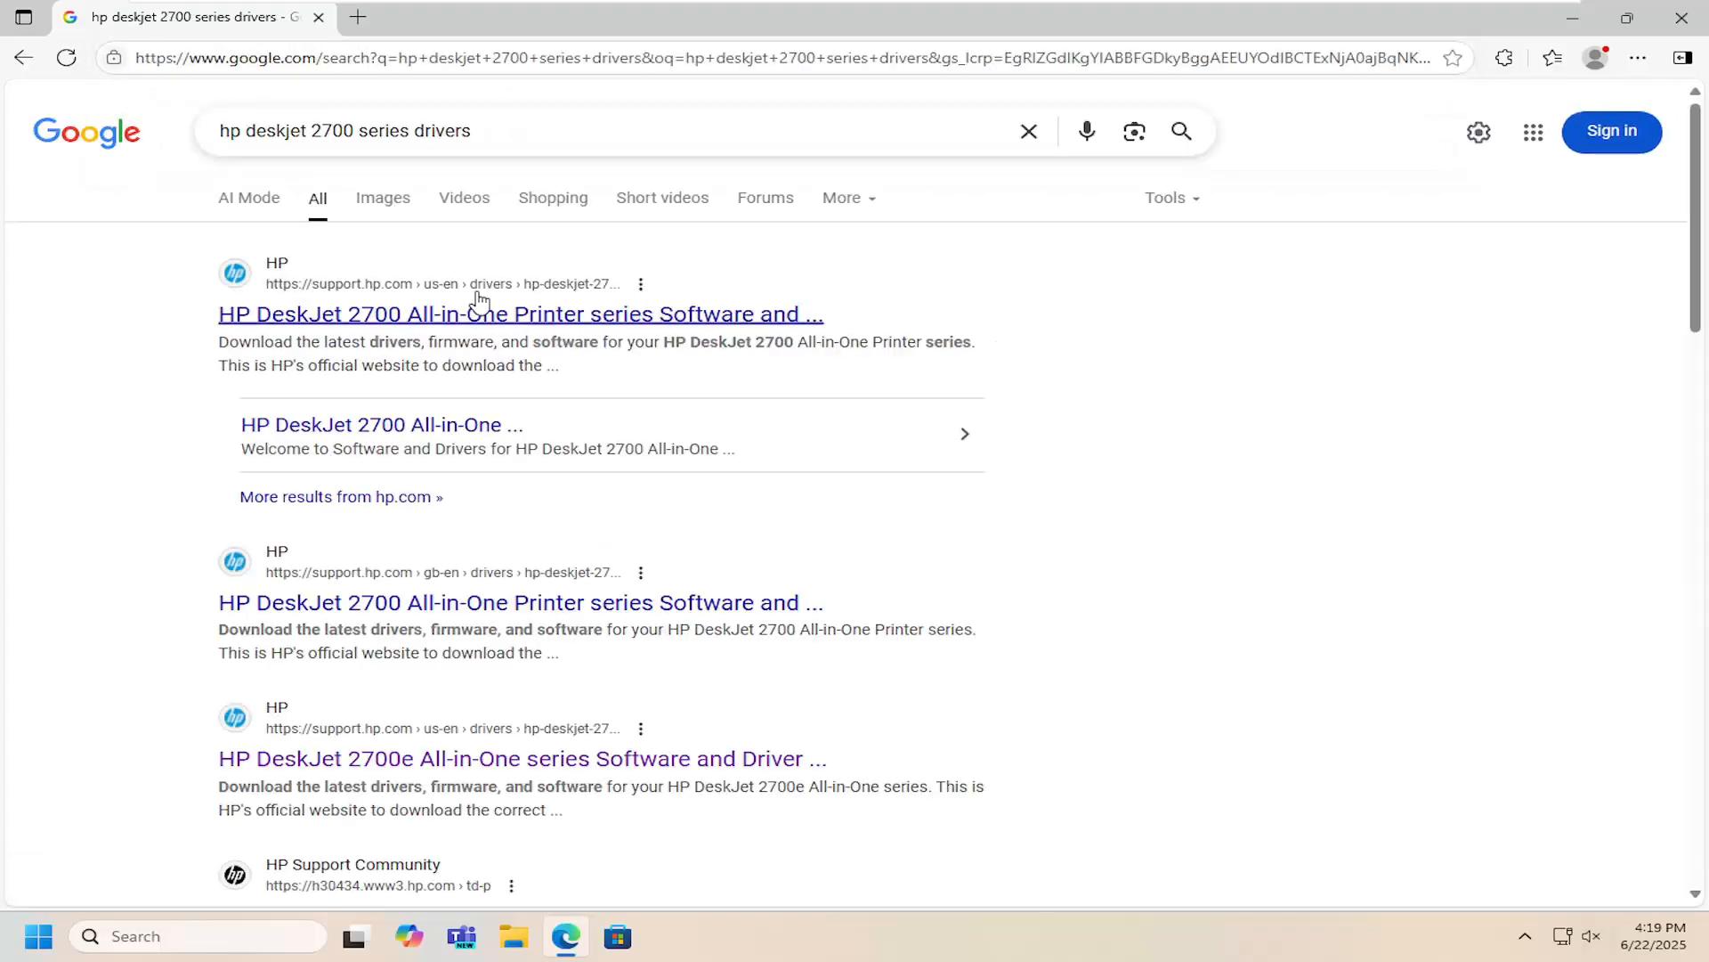
pyautogui.moveTo(278, 313)
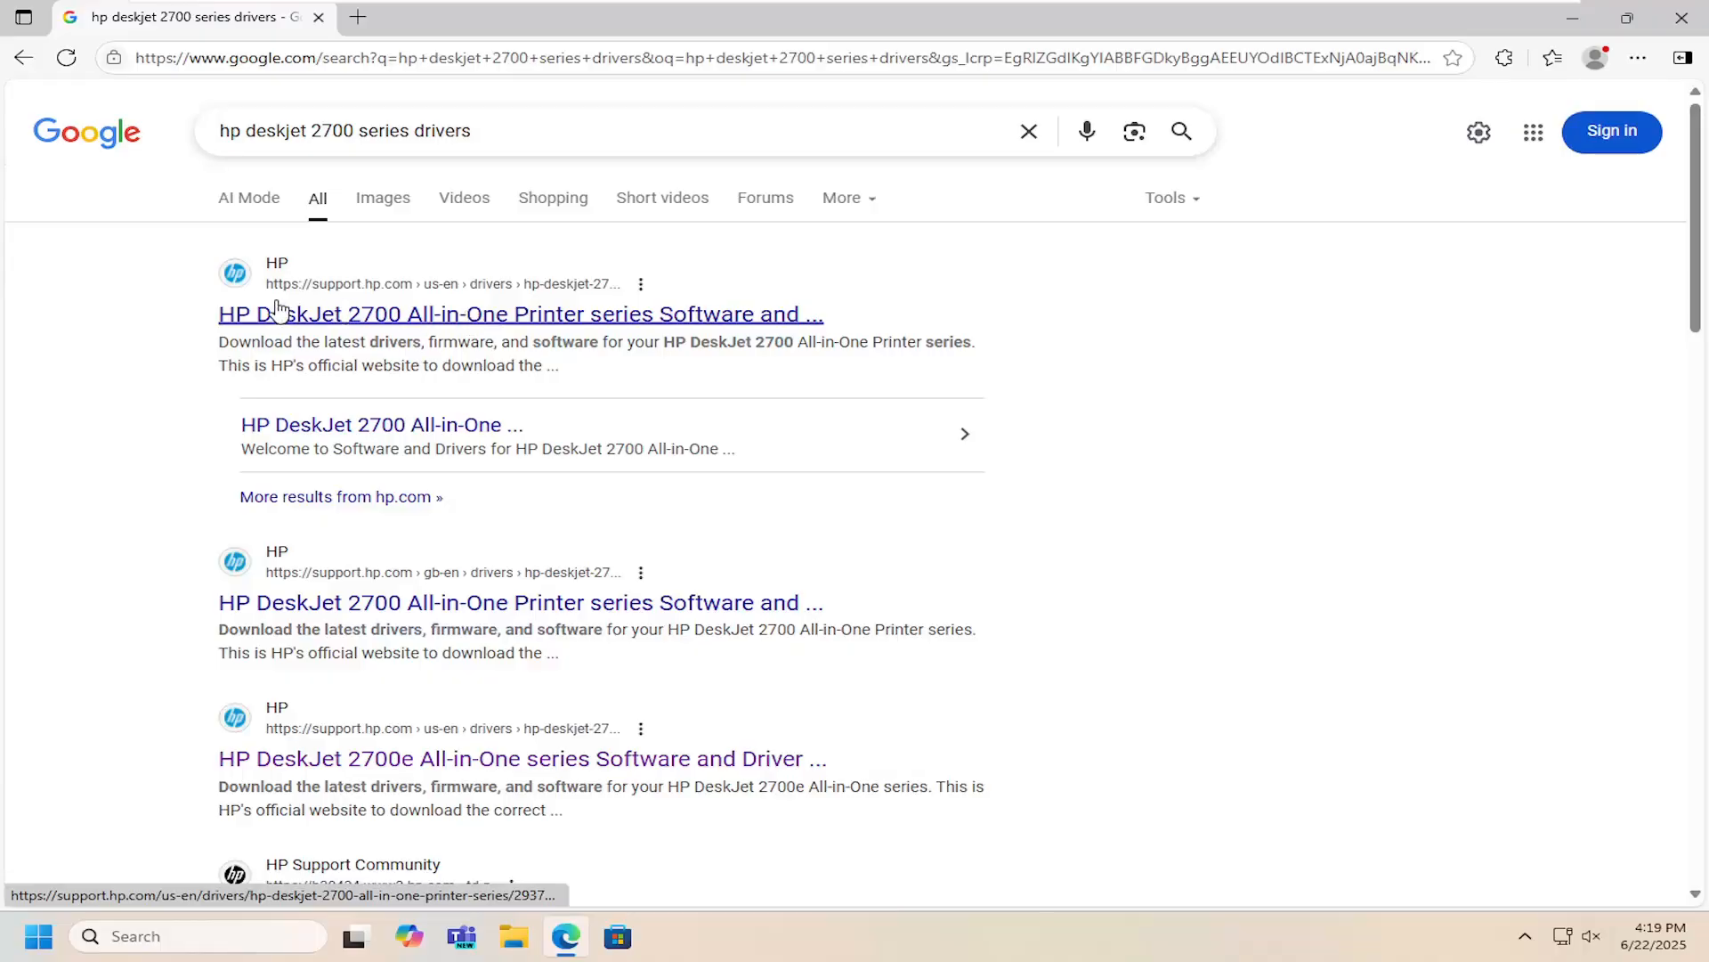
pyautogui.moveTo(258, 324)
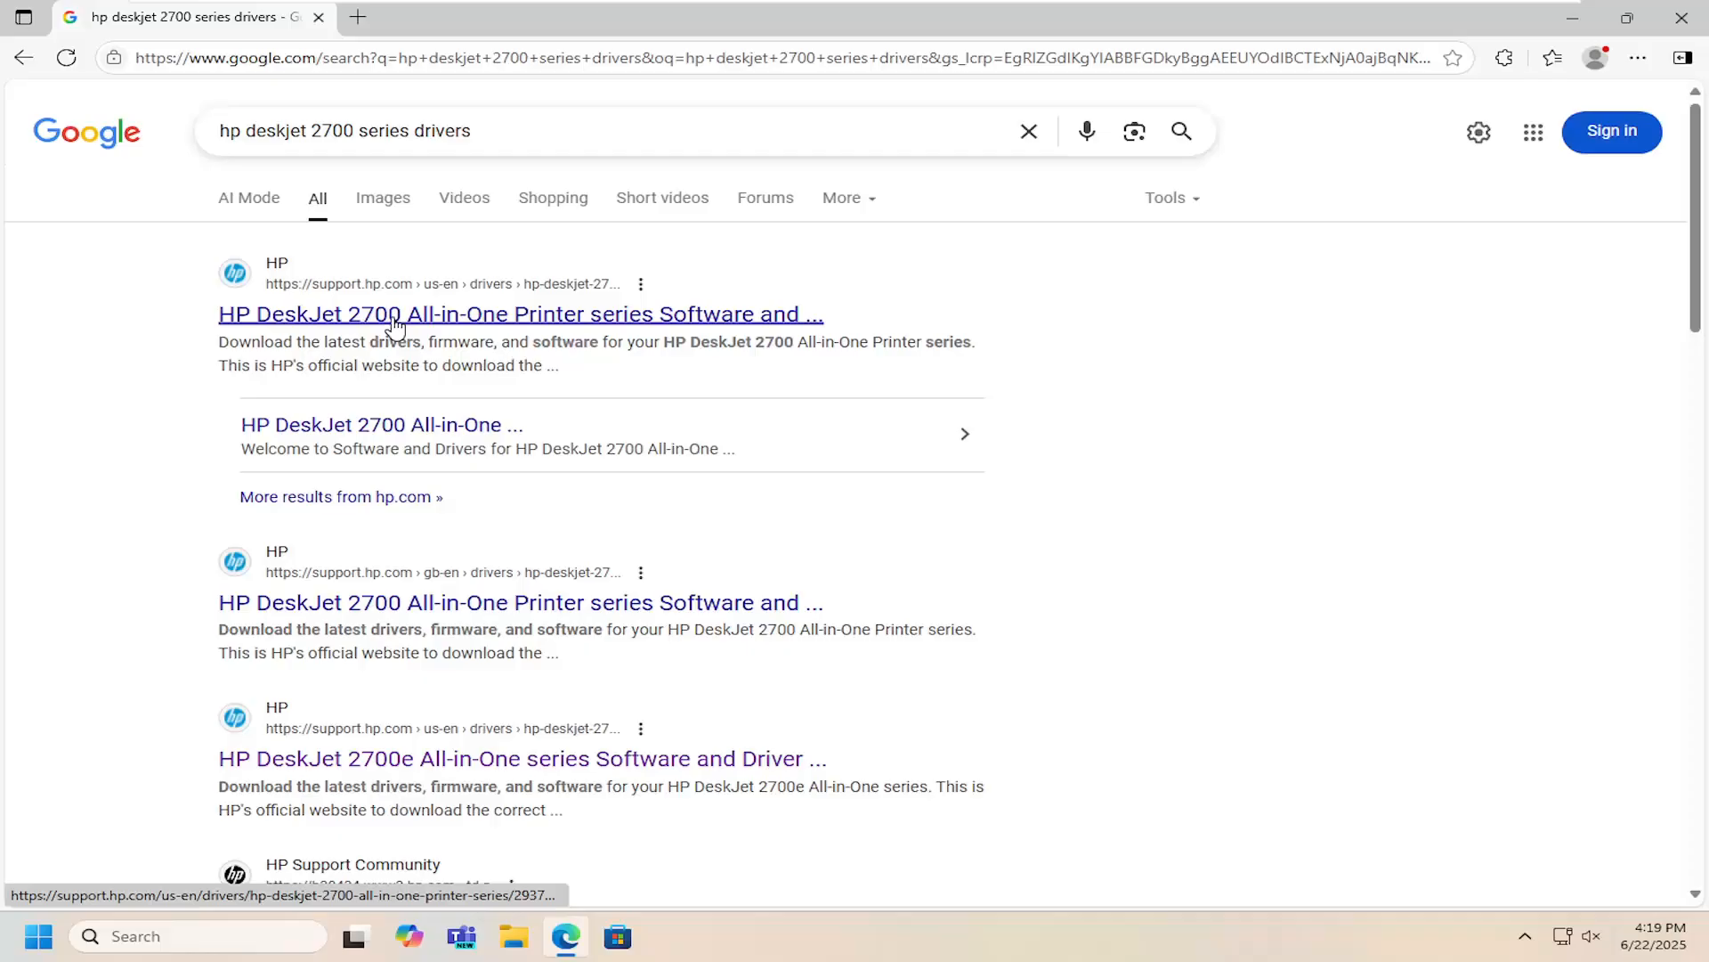
# Open the HP DeskJet 2700 drivers result and scroll to the software and drivers list
pyautogui.click(519, 314)
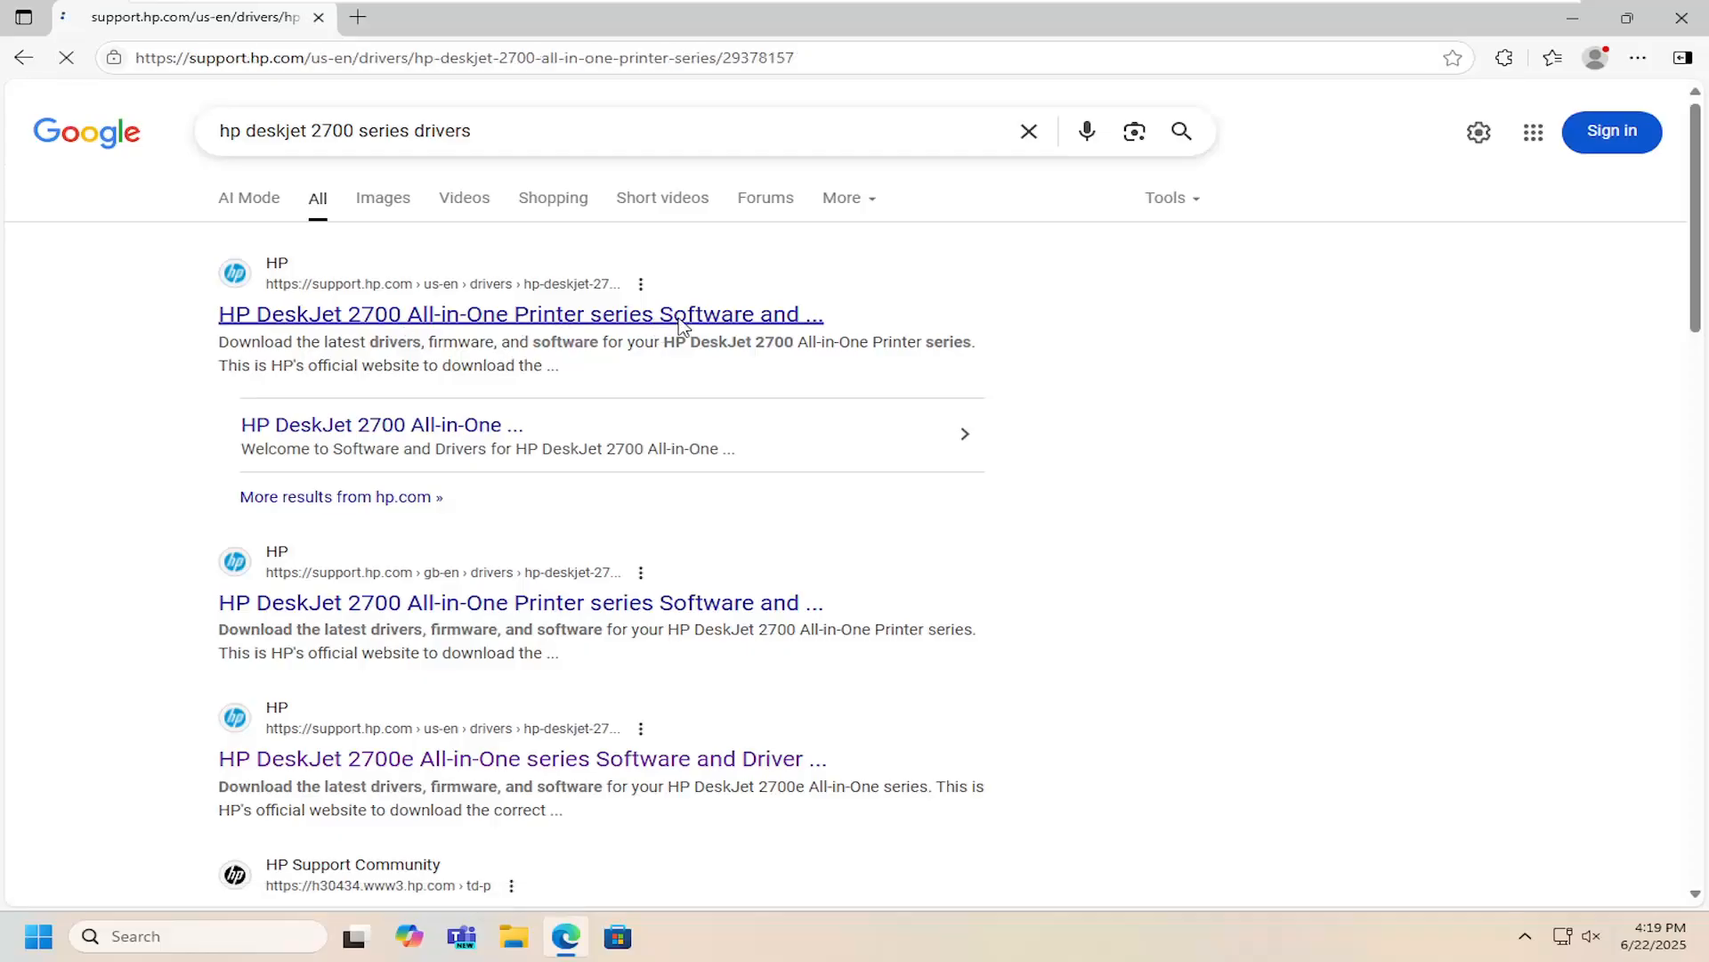
pyautogui.click(520, 313)
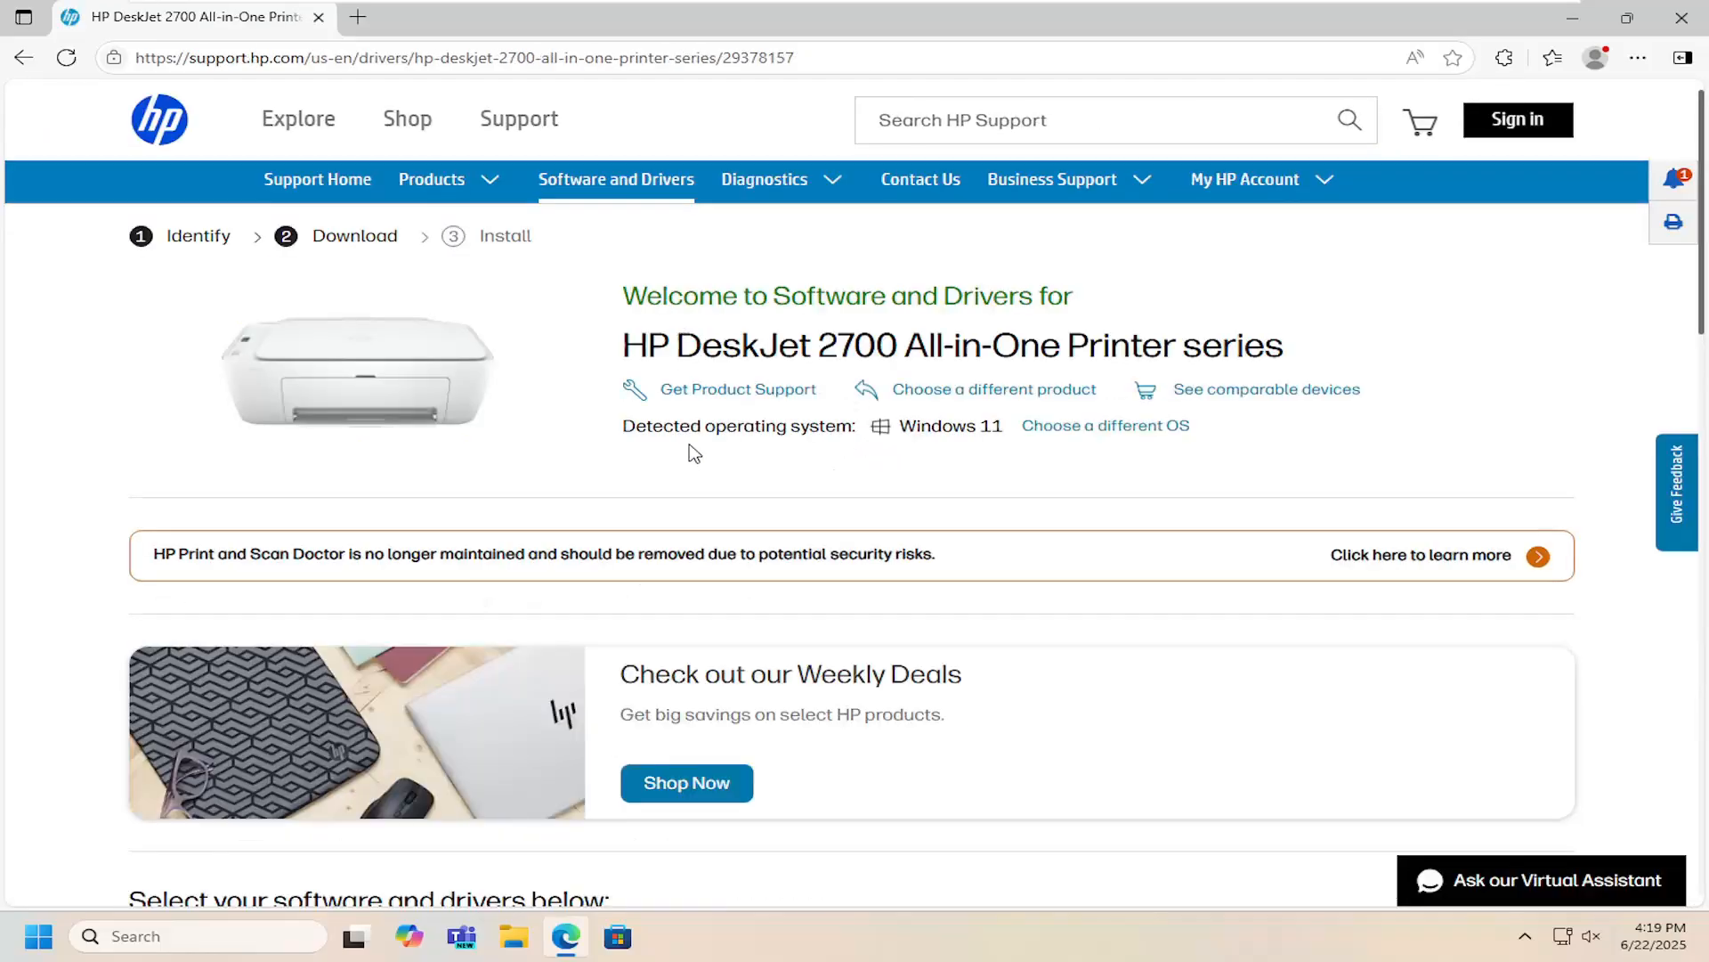
pyautogui.scroll(-3)
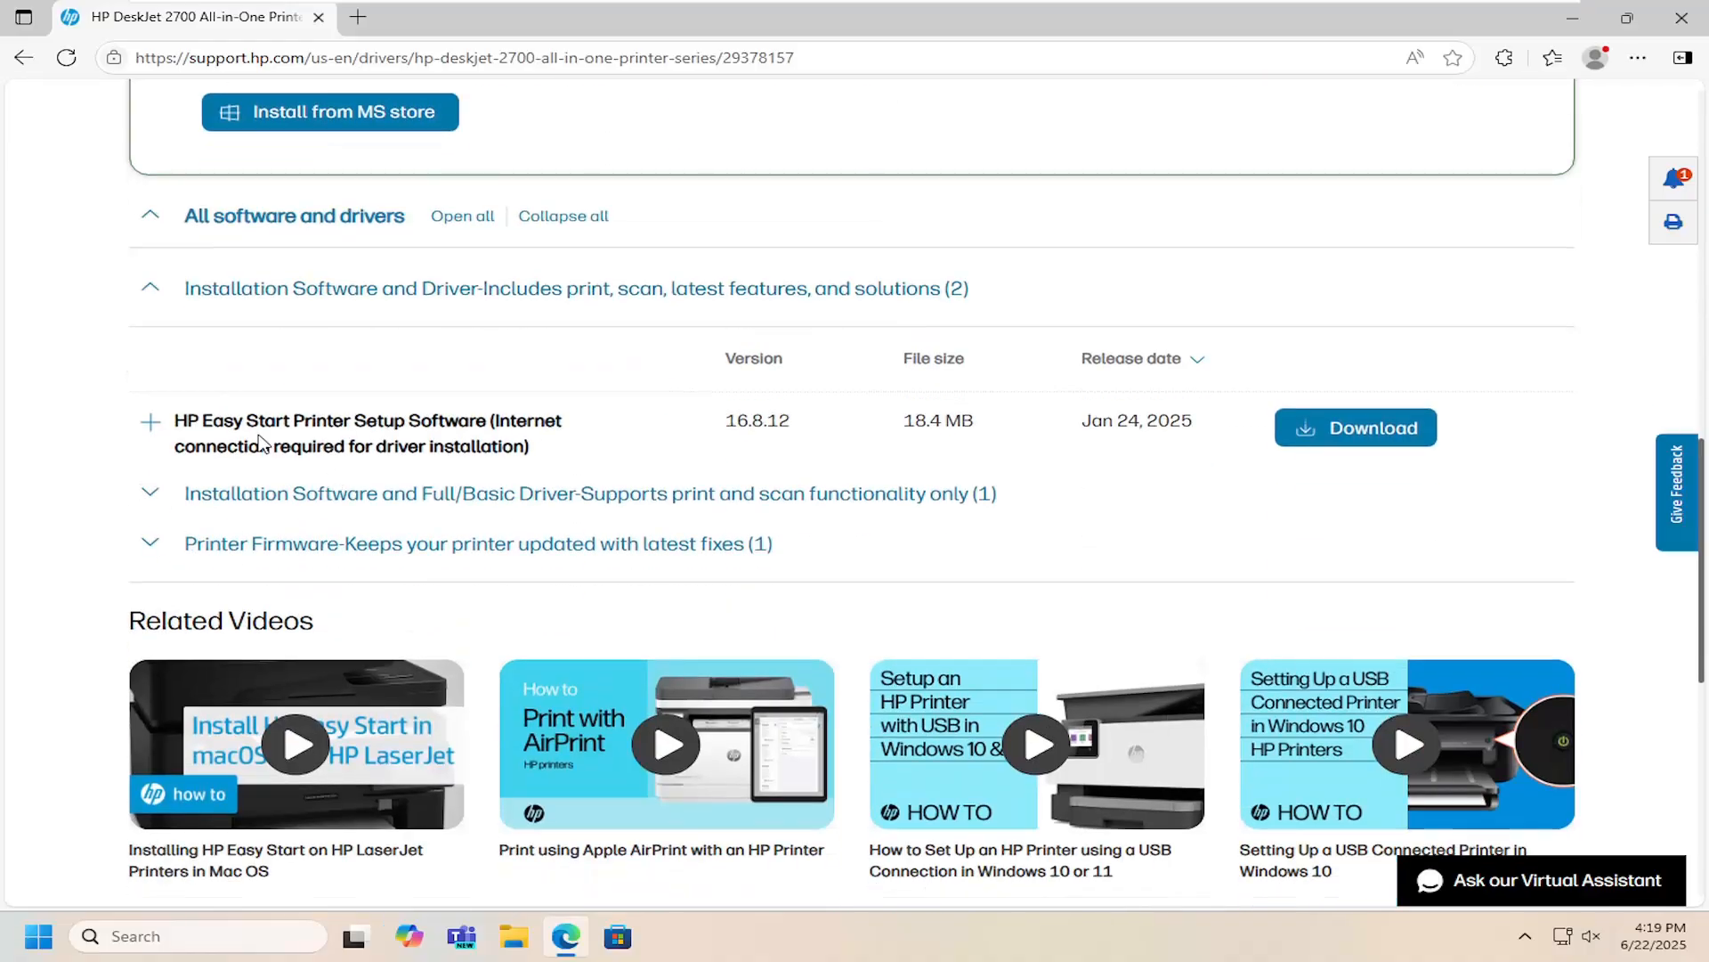
pyautogui.moveTo(1367, 428)
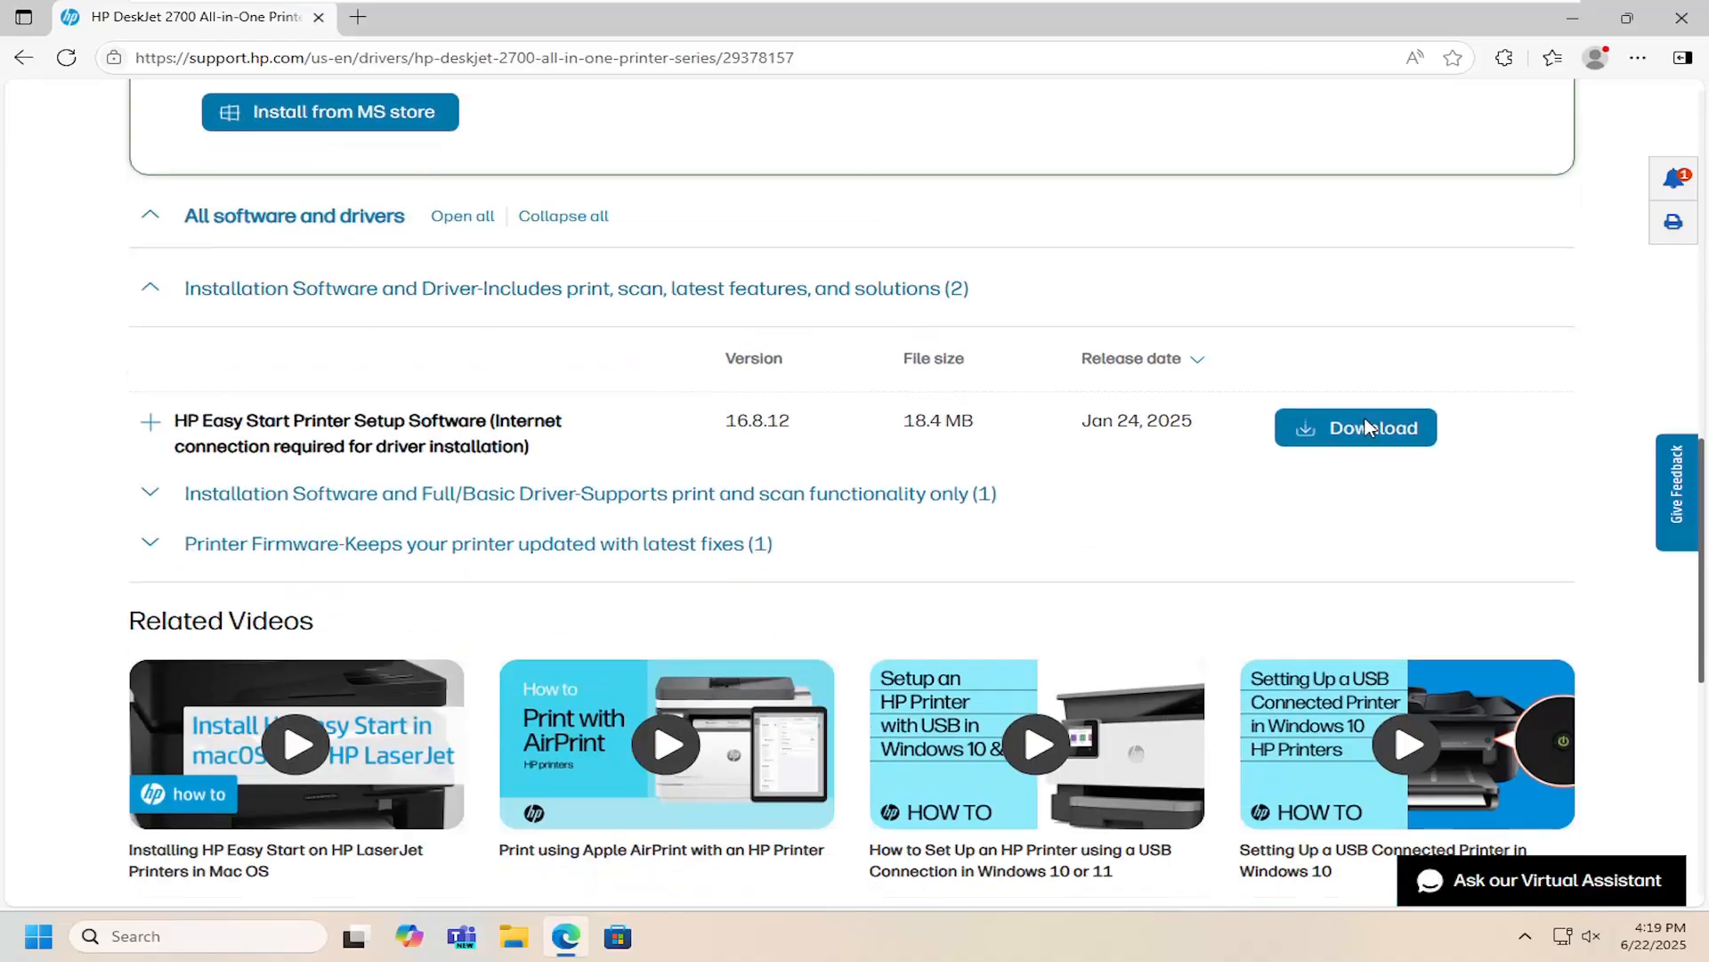
# Download HP Easy Start, run it and approve the User Account Control prompt
pyautogui.click(1355, 425)
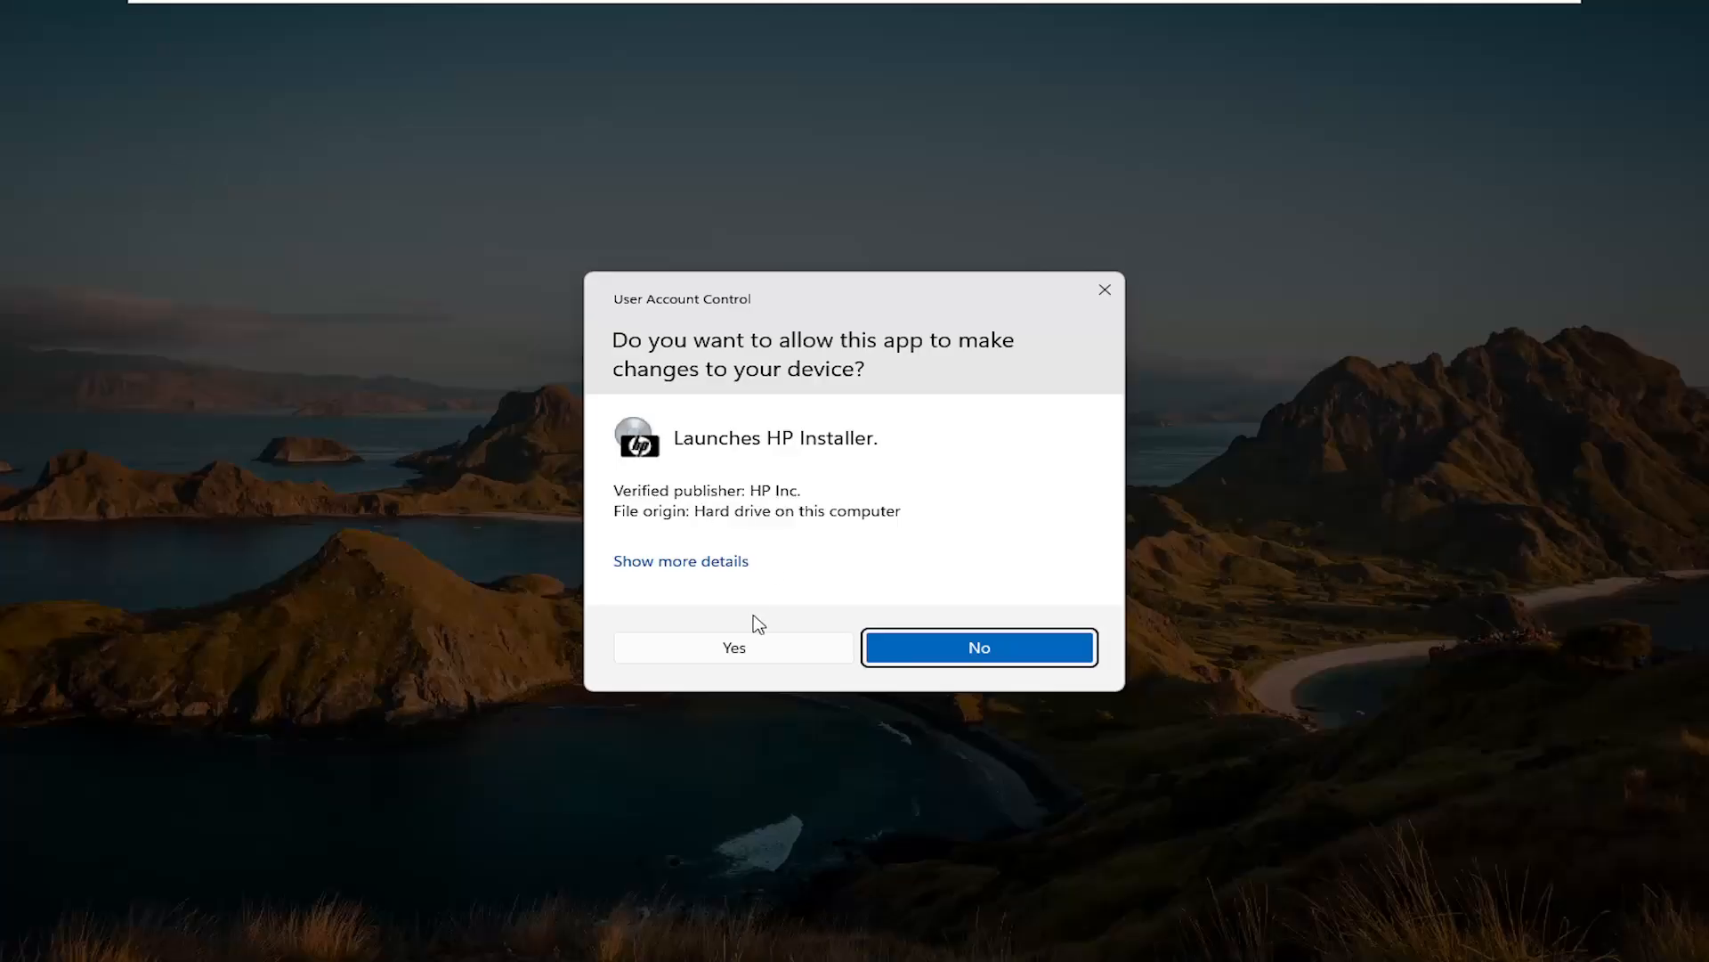
pyautogui.click(732, 646)
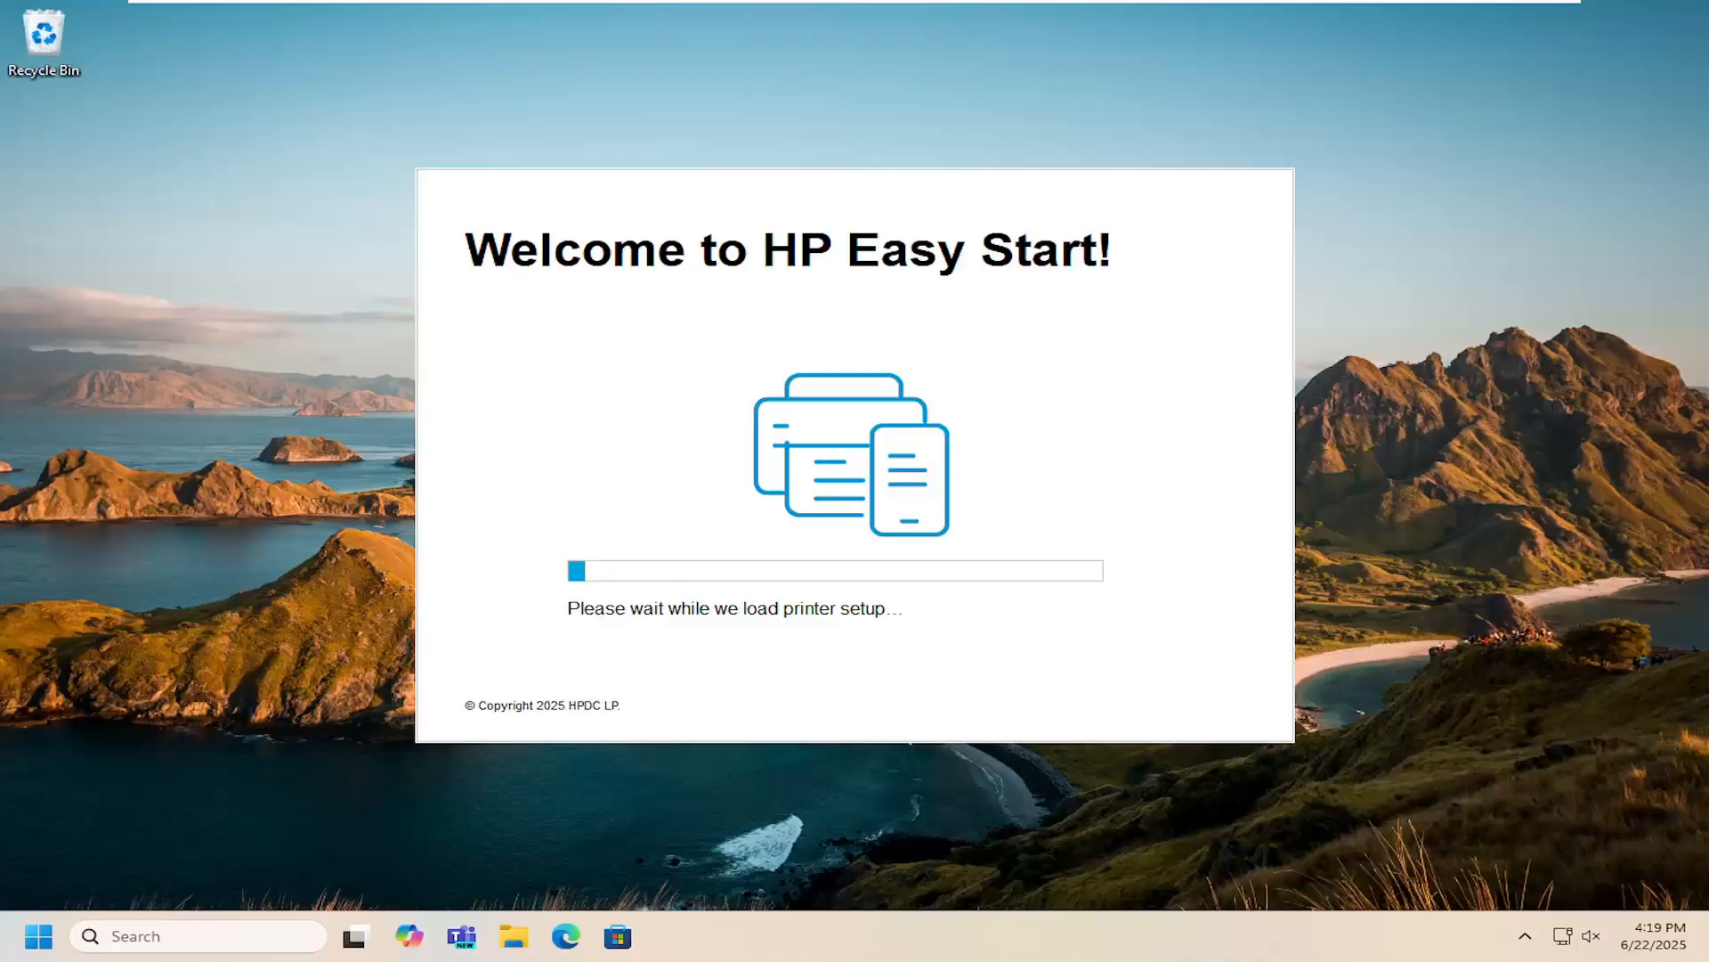
pyautogui.moveTo(819, 384)
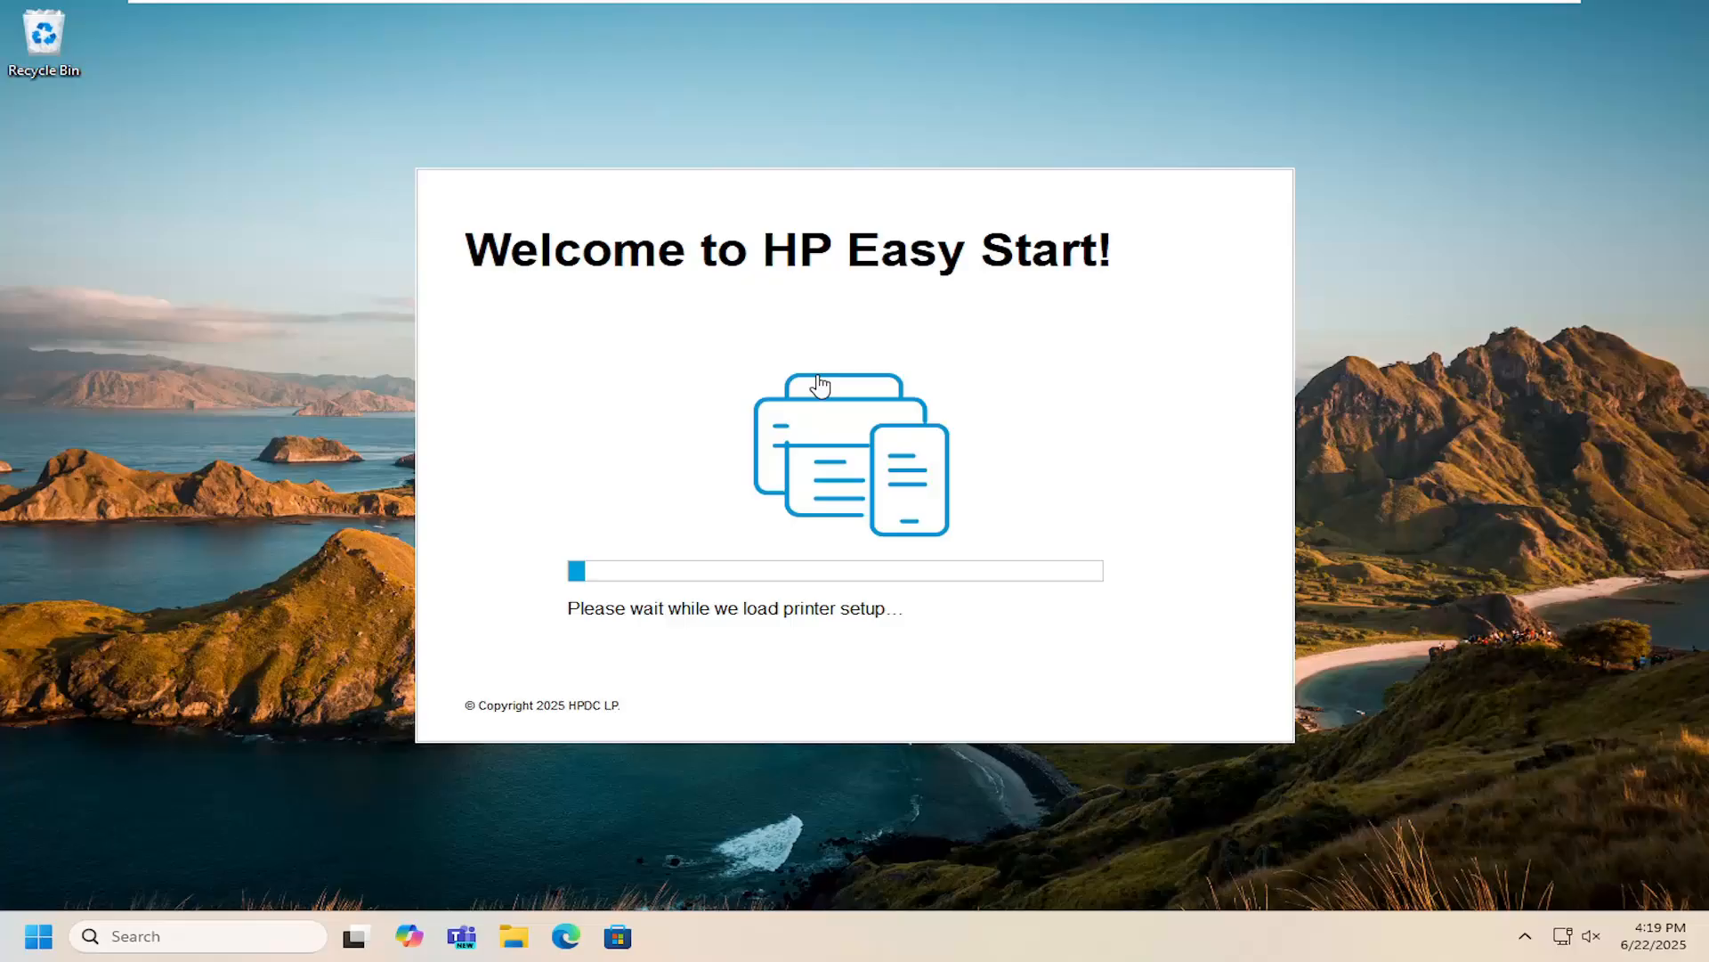